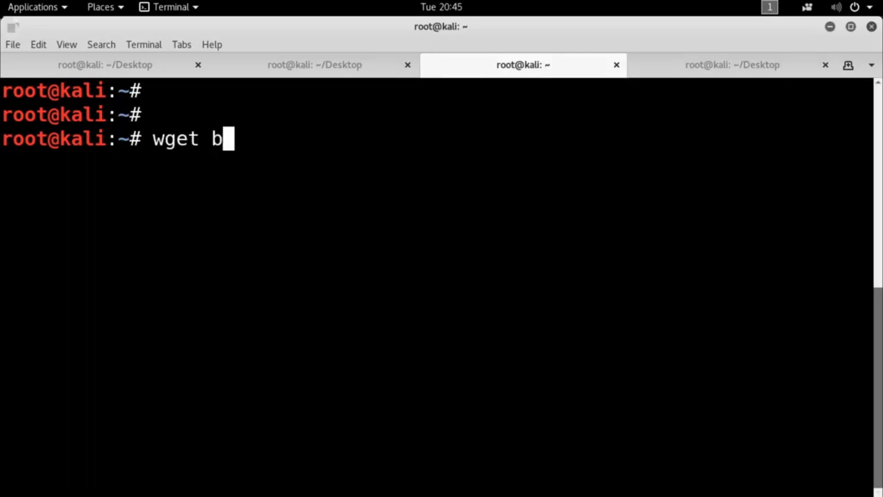
type("ashbunny.com/b")
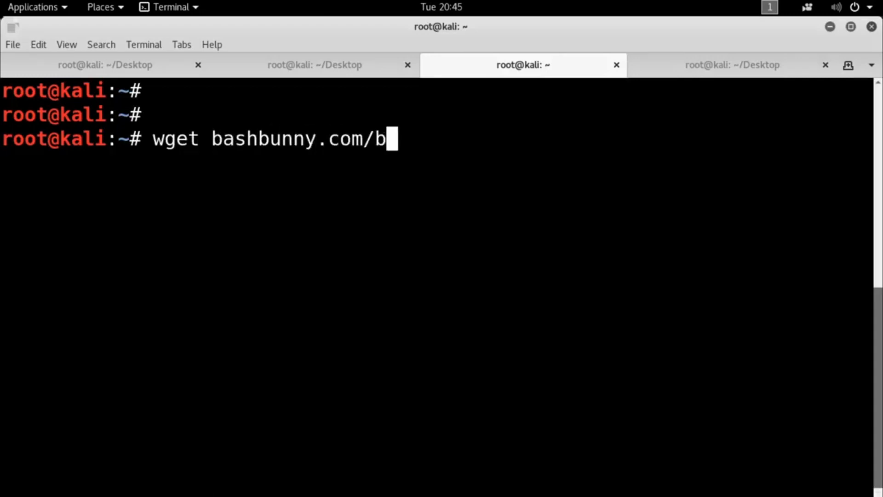